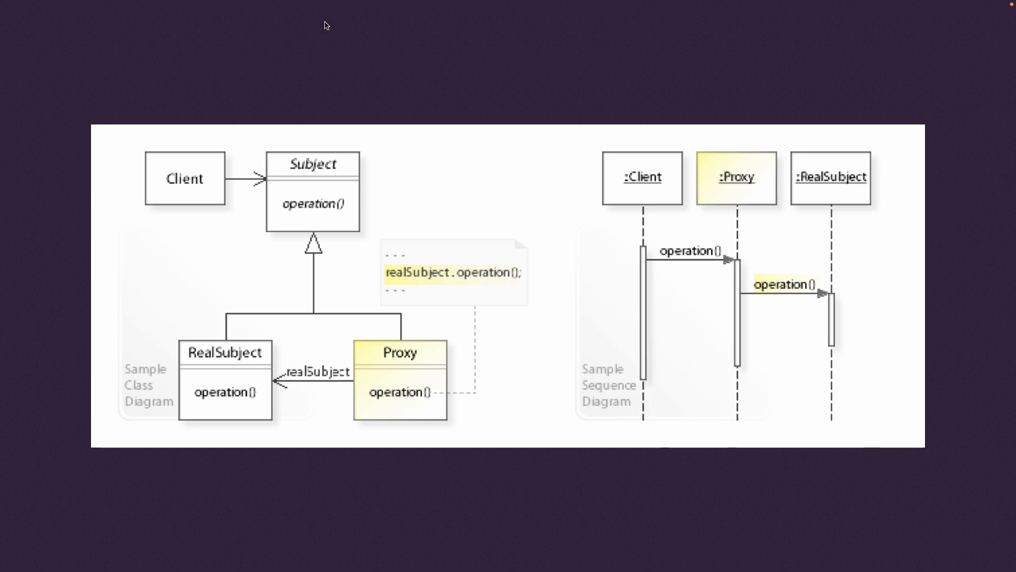
mouse_move(378, 222)
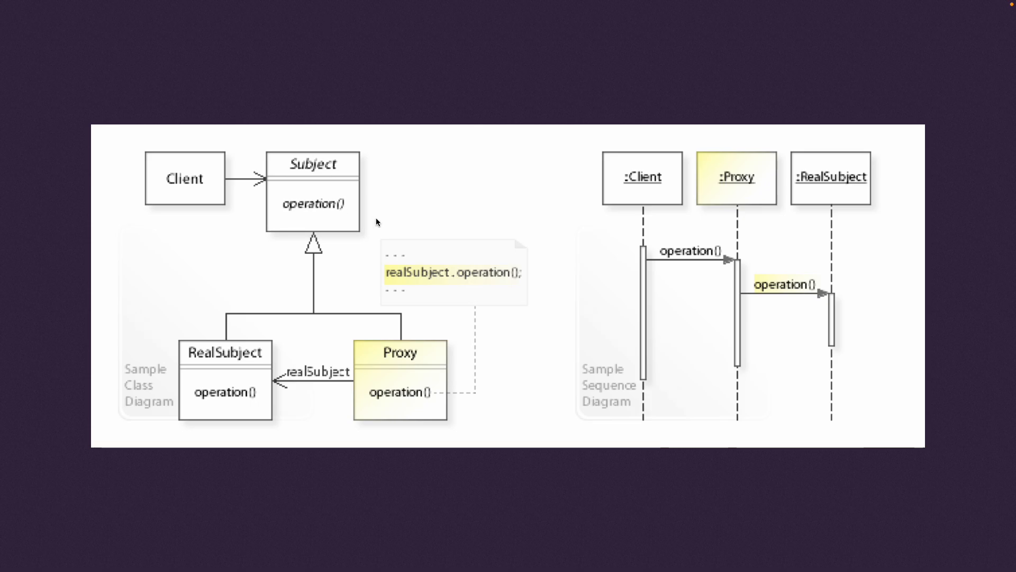
mouse_move(190, 364)
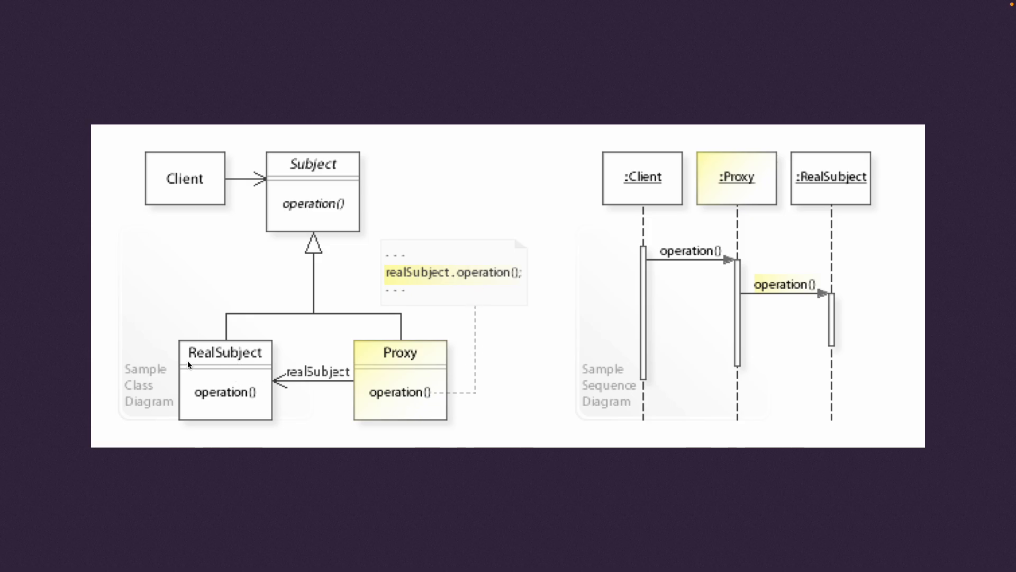